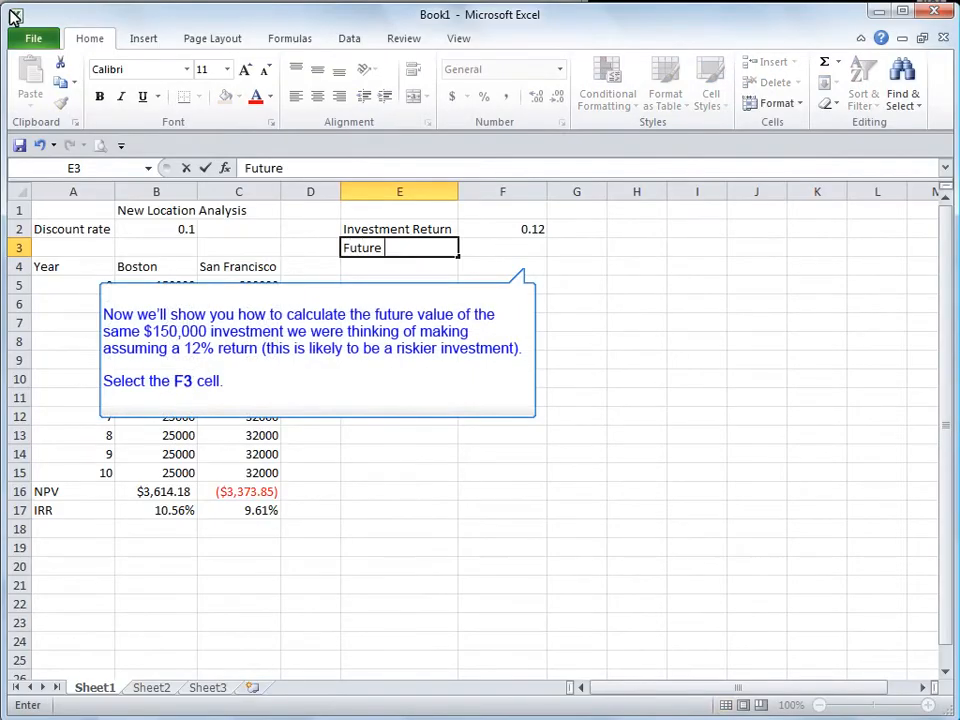
Step: Label row 3 'Future Value' and enter =FV(F2,10,0,-150000,1) in F3
text(Value)
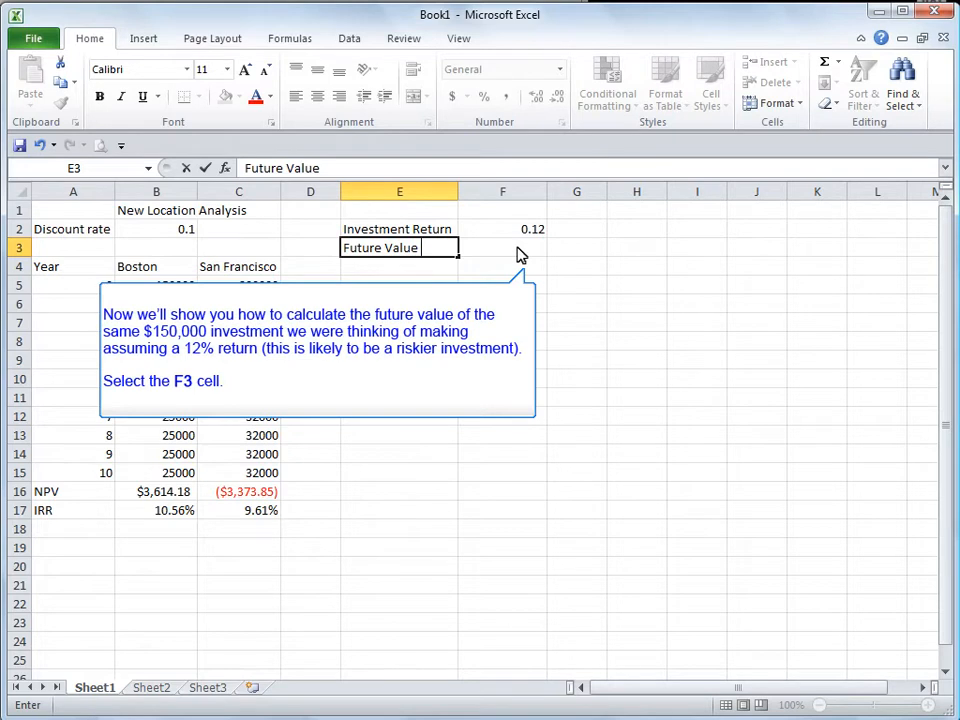
click(502, 247)
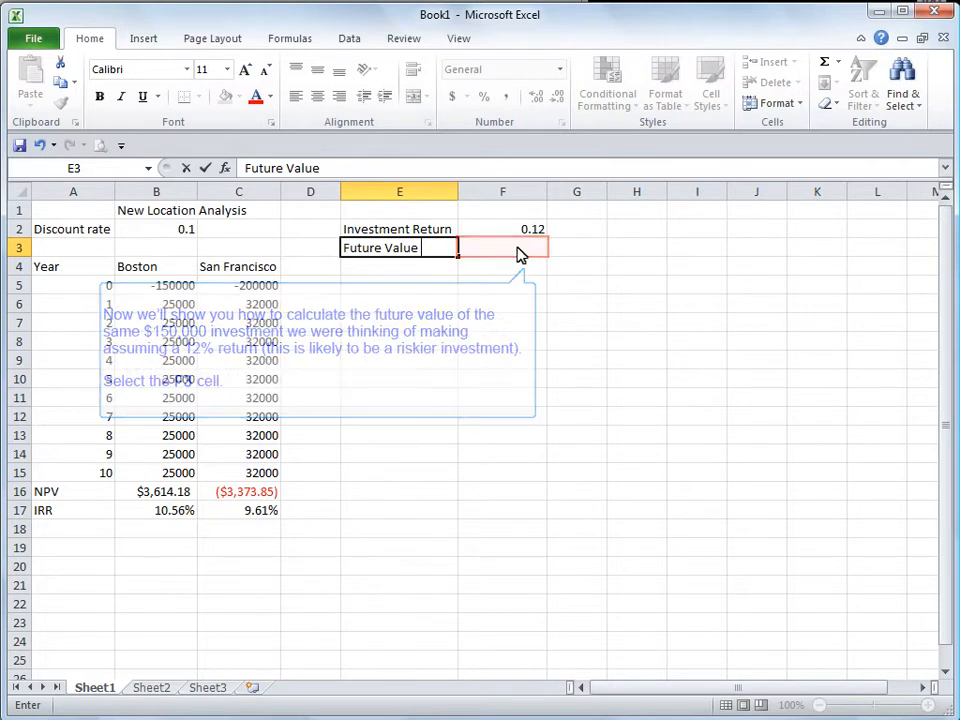
text(=FV(F2,10,0,-1)
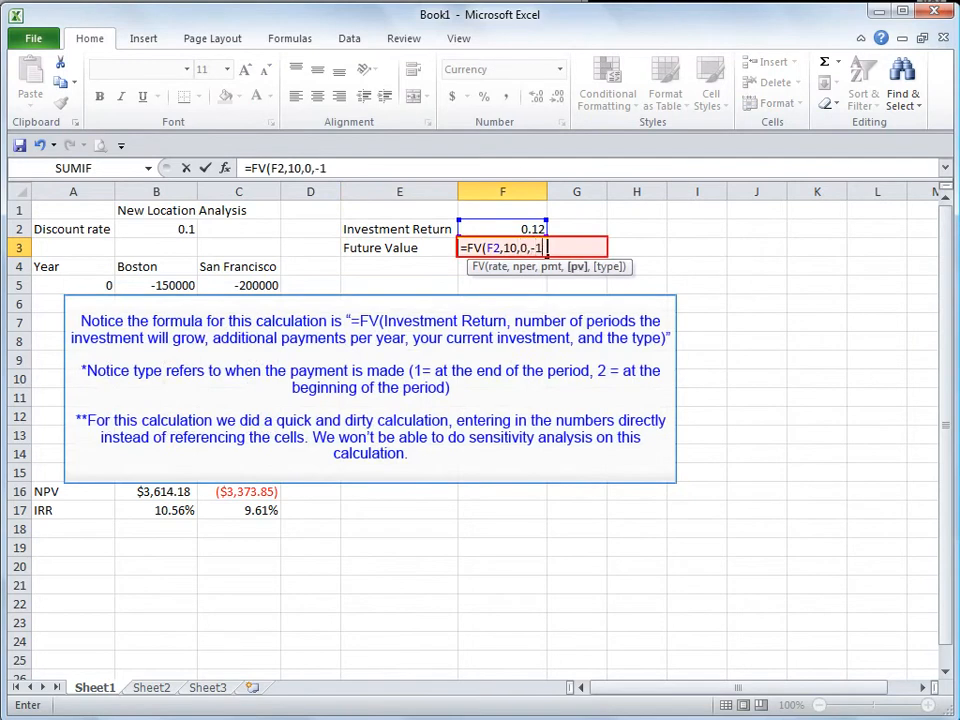
text(50000,)
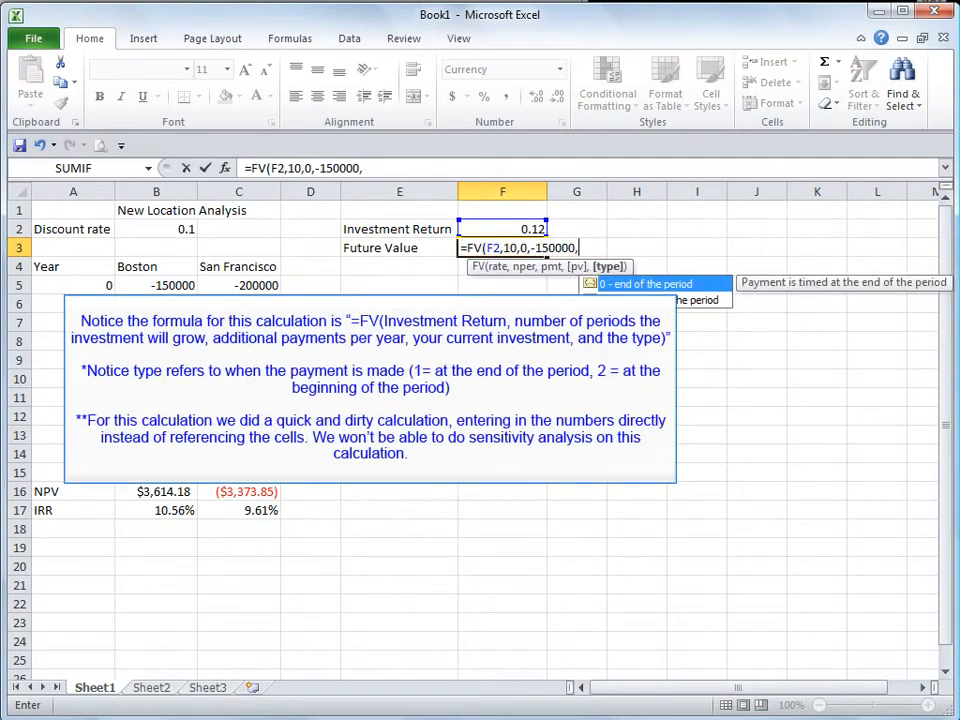
text(1)
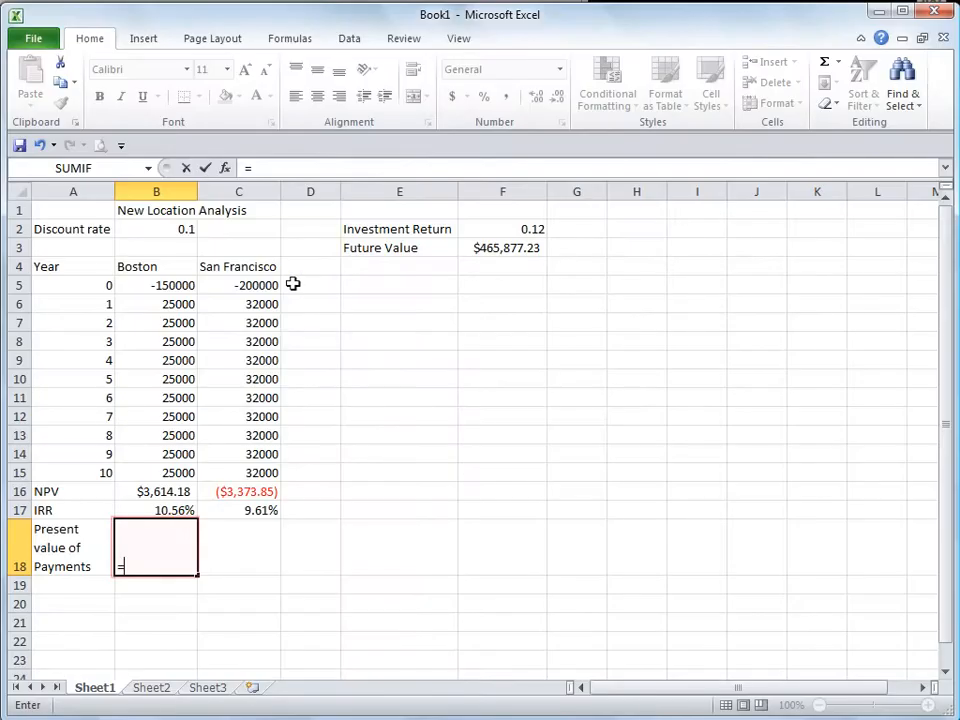
Step: Enter a =PV formula for Boston and San Francisco's present value of payments
text(=PV()
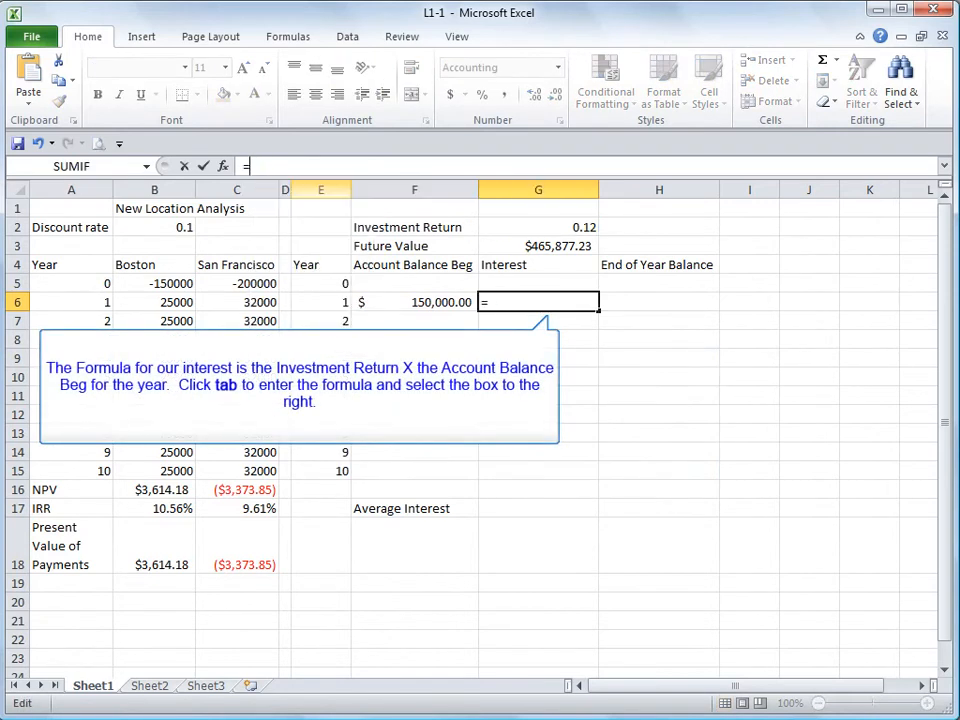
Step: Enter =$G$2*F6 in G6 for year-1 interest of $18,000.00
text(=$G$2*F6)
click(659, 301)
text(=F6+G6)
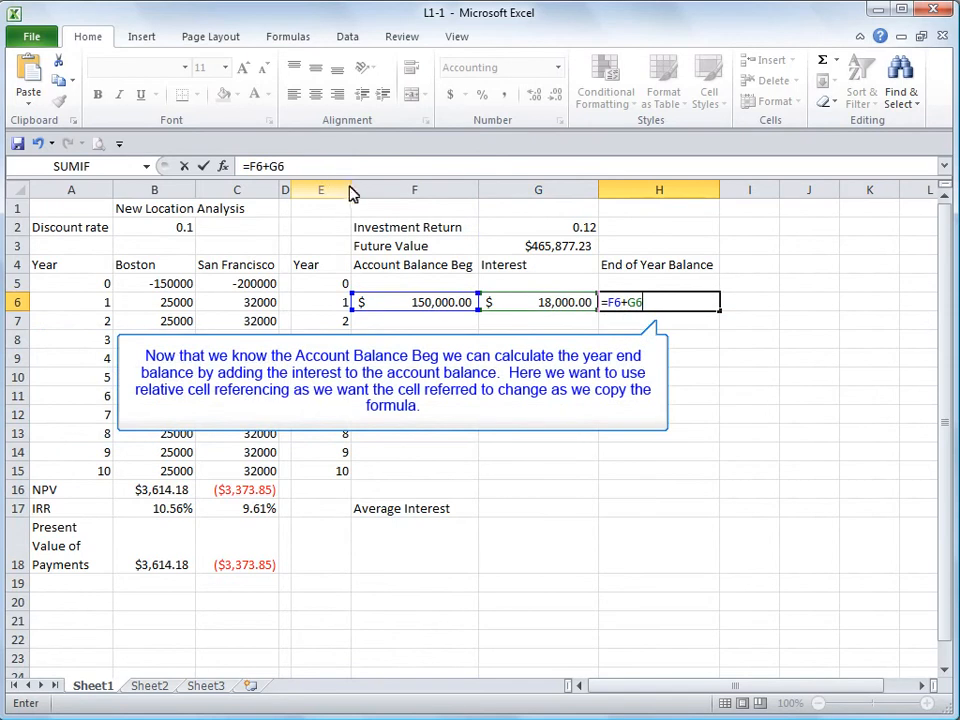
mouse_move(353, 204)
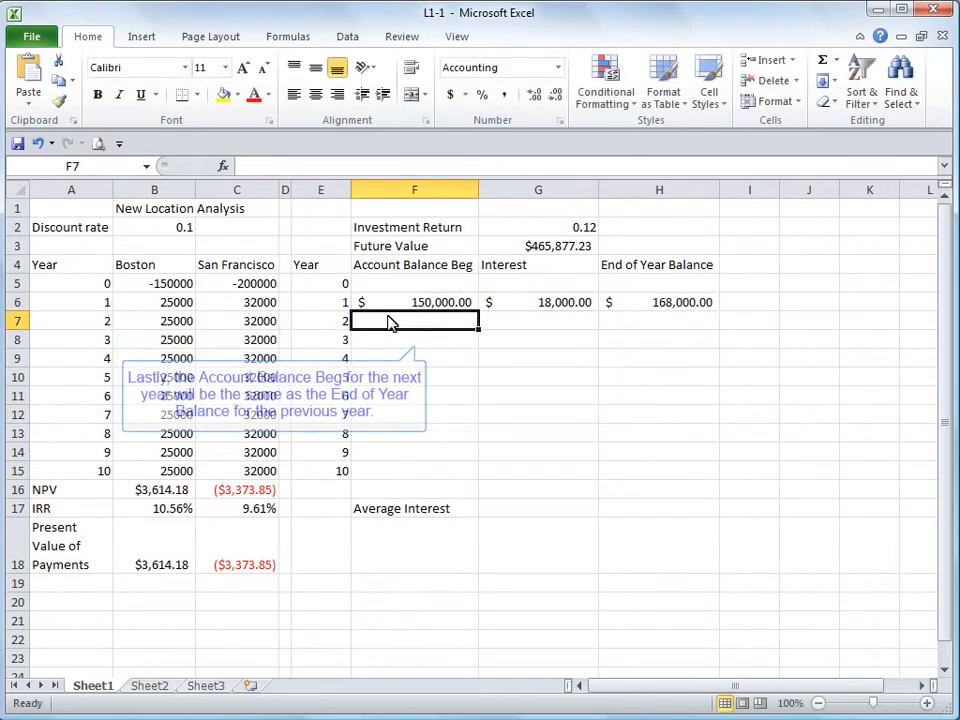
Step: Carry year 1's end balance into year 2 with =H6 in F7
text(=H6)
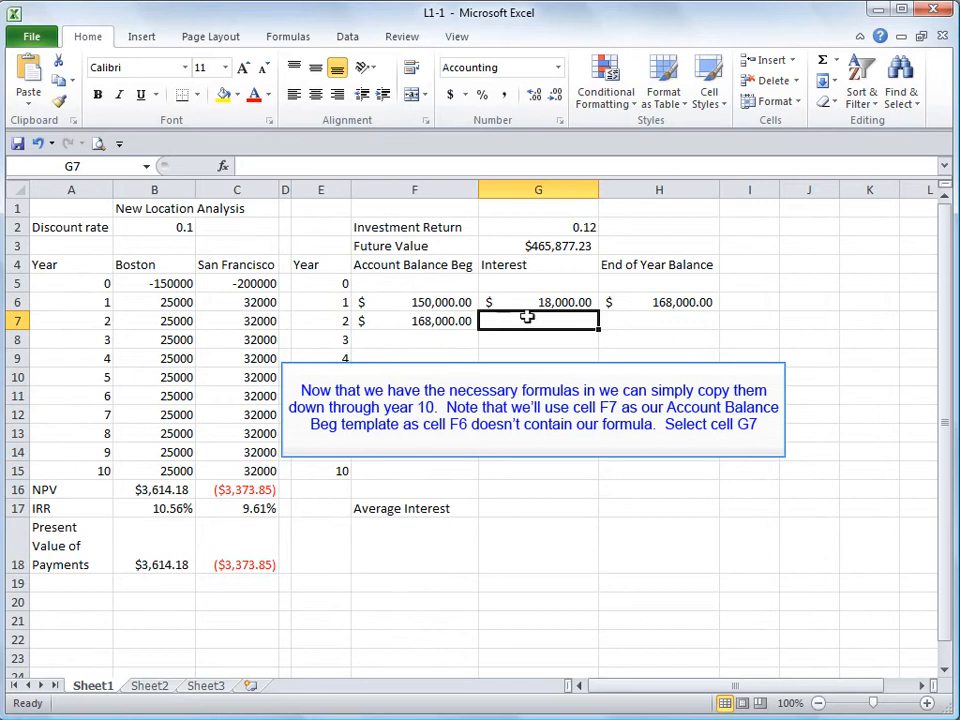
mouse_move(576, 321)
text(=AVERAGE(G6:G15))
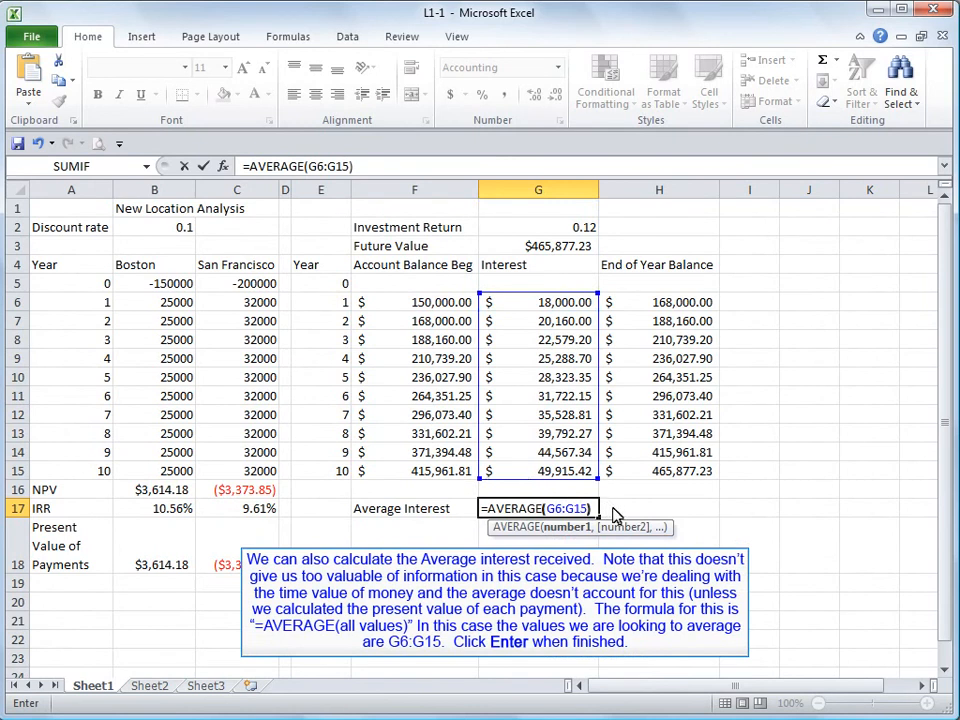
mouse_move(623, 537)
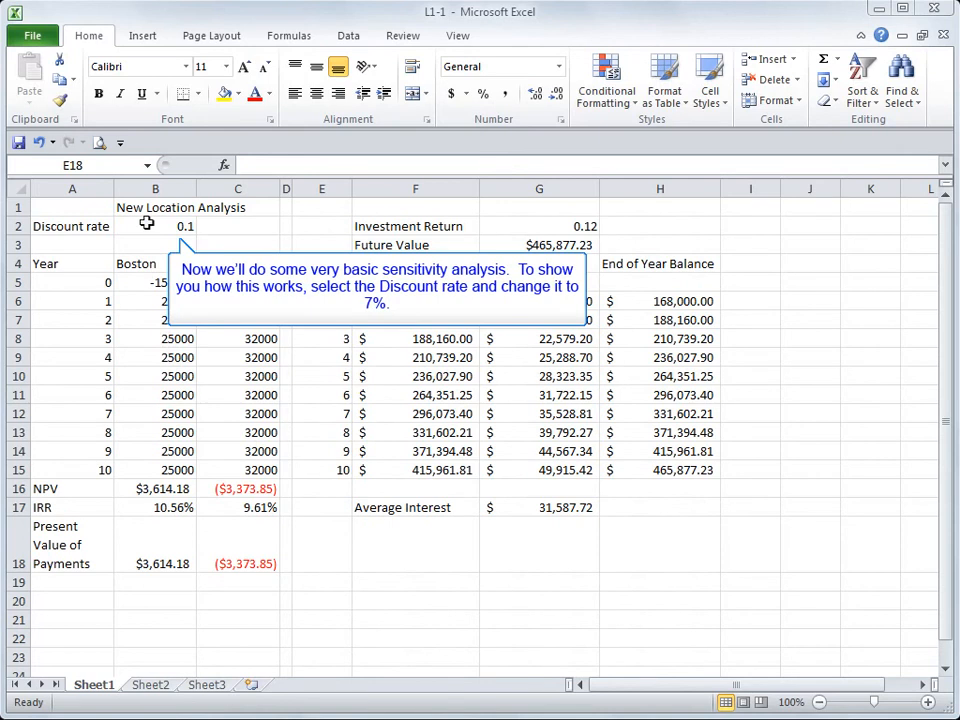
Step: Change the discount rate to 0.07 and select Boston's initial investment cell B5
text(.07)
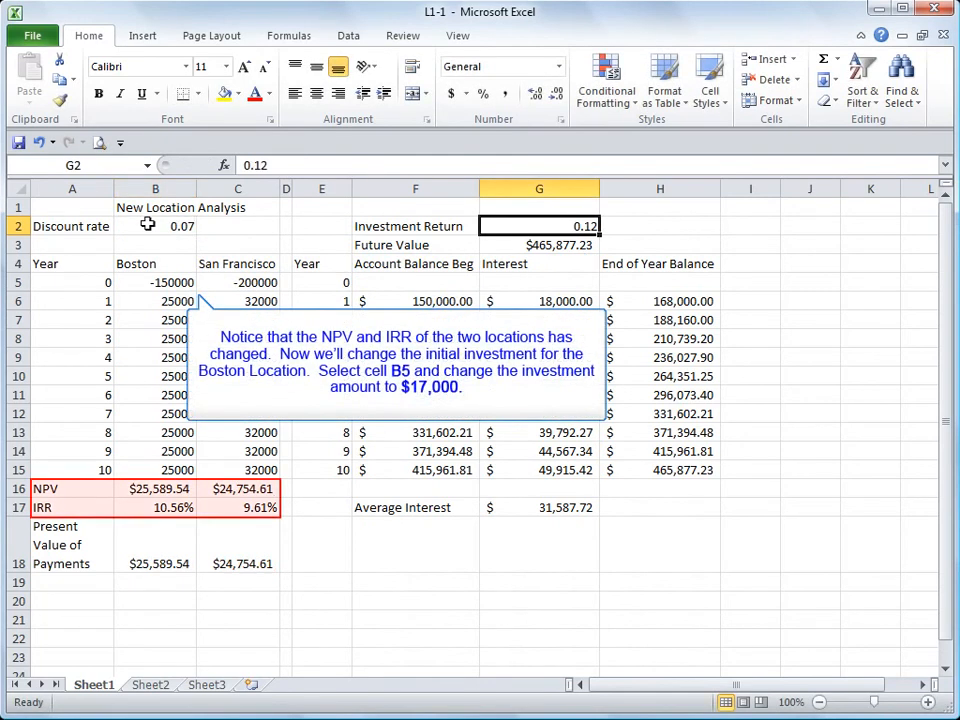
click(155, 282)
text(-170000)
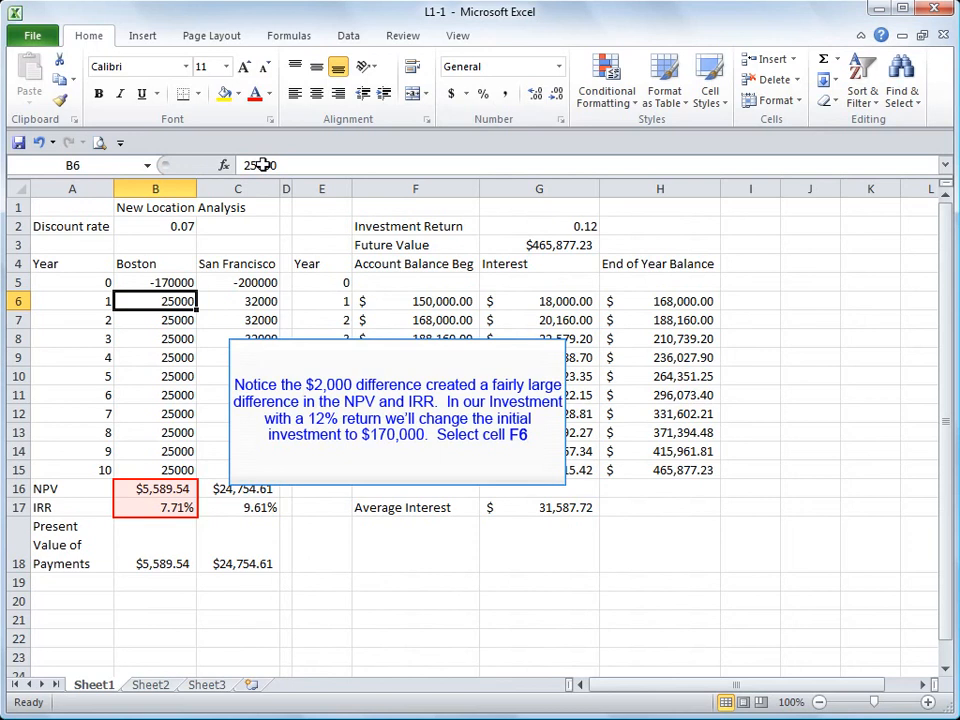
Step: Replace the year-1 beginning balance in F6 with 170000
click(415, 301)
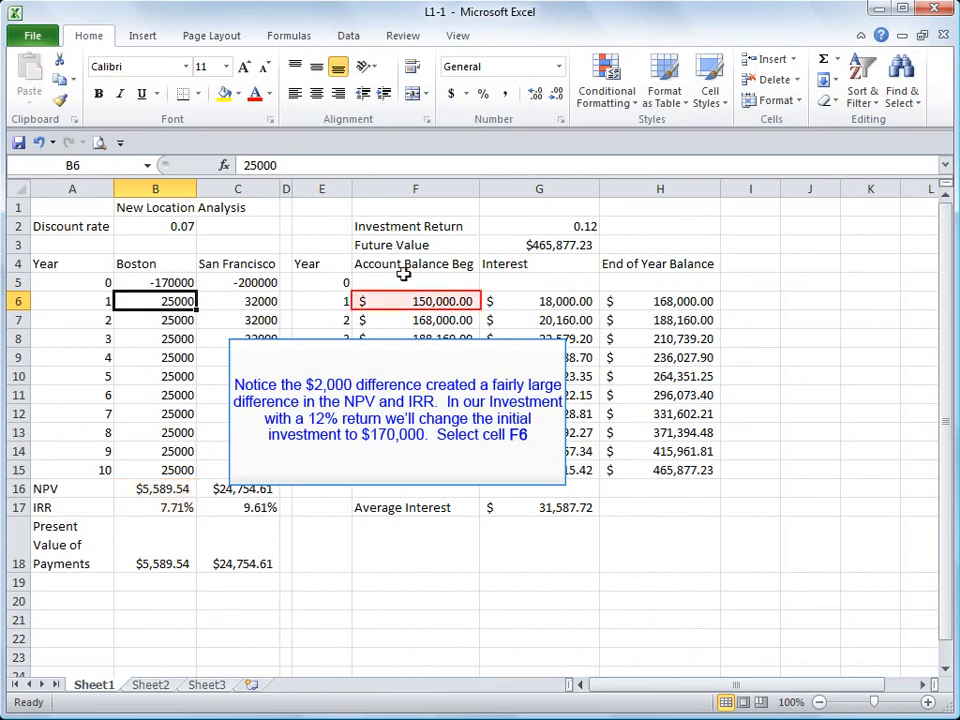
click(415, 301)
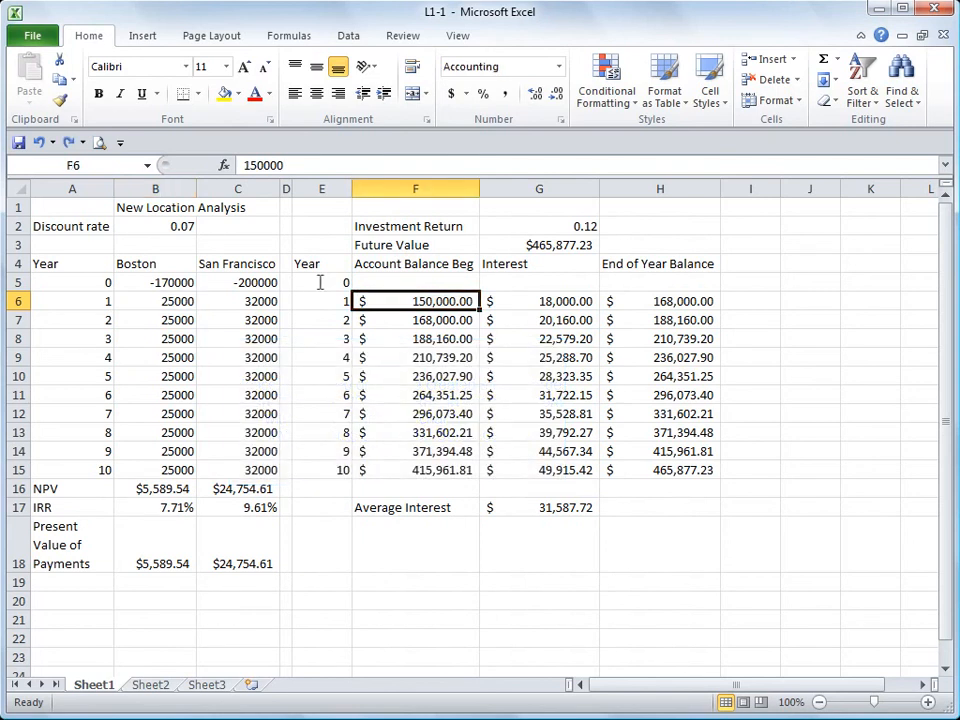
text(170000)
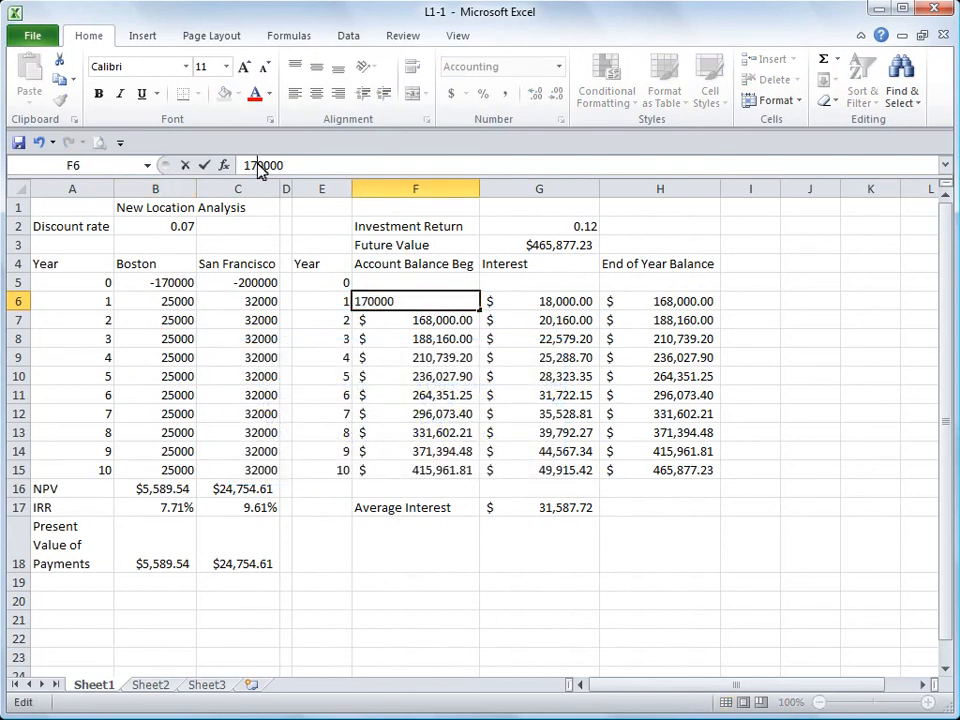